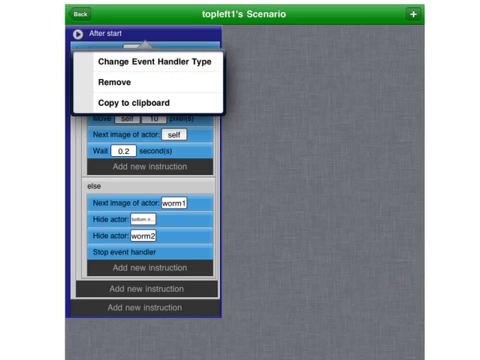
Step: Switch topleft1's After start handler to a different trigger type
click(152, 64)
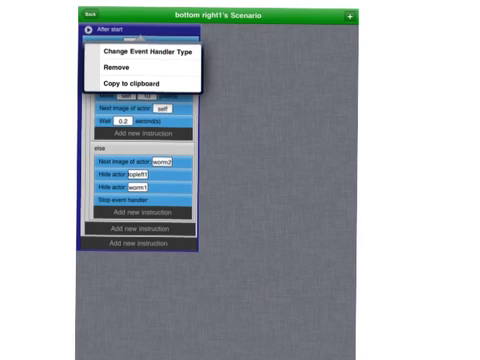
Step: Change bottom right1's handler trigger to On touch began with this actor
click(148, 52)
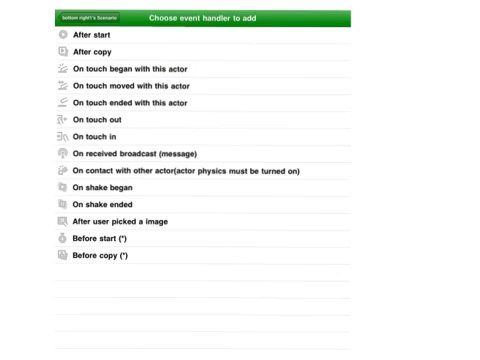
click(125, 68)
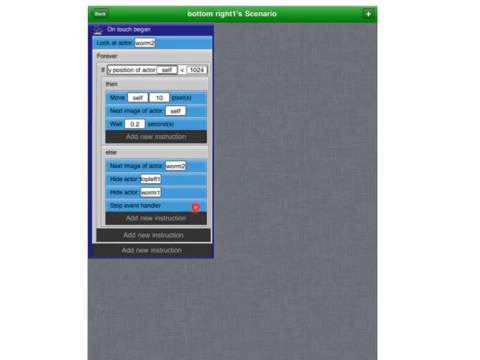
click(201, 204)
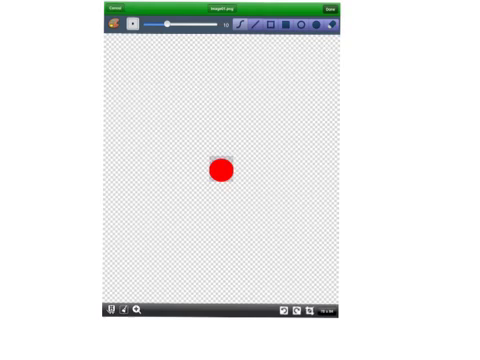
Step: Bring up the zoom levels for the red-circle canvas
click(146, 322)
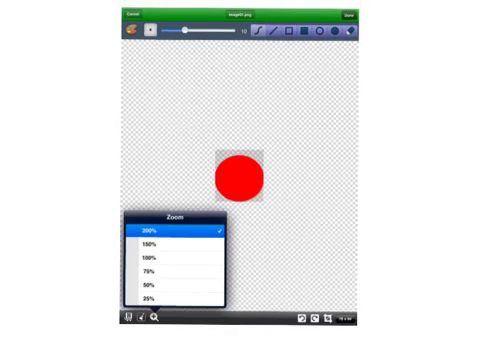